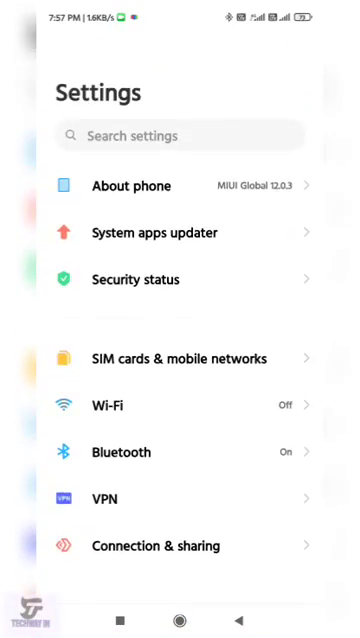
View the phone's version details in Settings, then return to the settings list.
{"action": "left_click", "coordinate": [131, 186]}
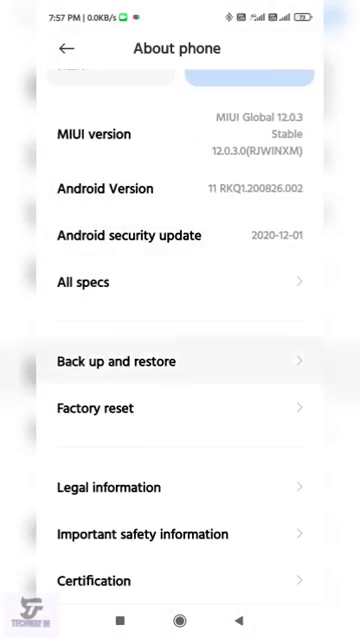
{"action": "left_click", "coordinate": [65, 48]}
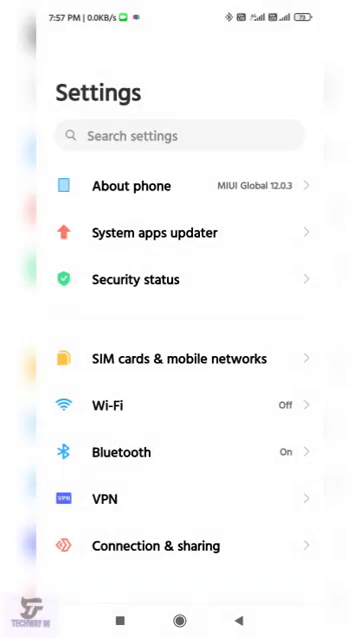
{"action": "scroll", "scroll_direction": "down", "scroll_amount": 3}
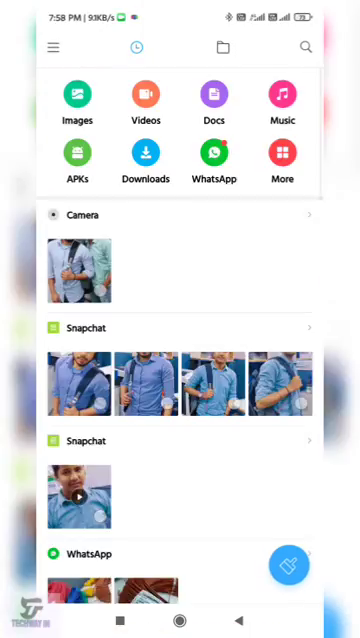
Browse internal storage folders in Mi File Manager, then go to the home screen.
{"action": "left_click", "coordinate": [222, 46]}
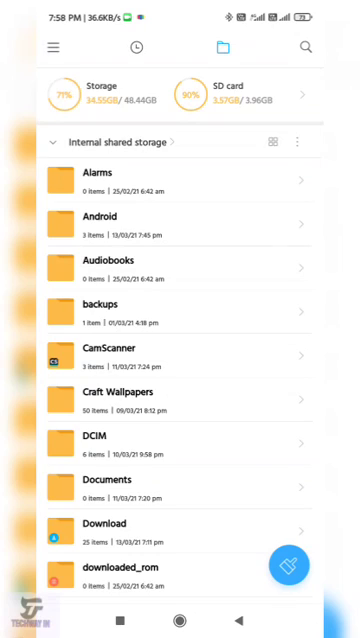
{"action": "scroll", "scroll_direction": "down", "scroll_amount": 3}
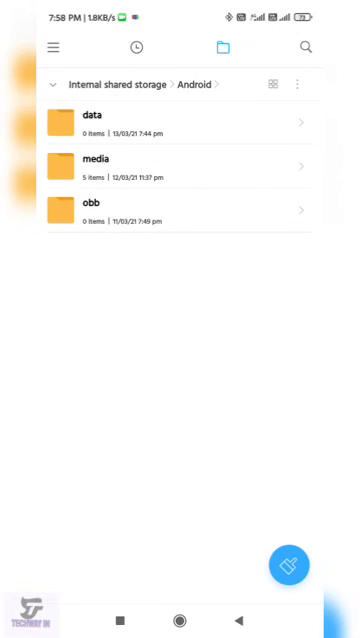
{"action": "left_click", "coordinate": [85, 210]}
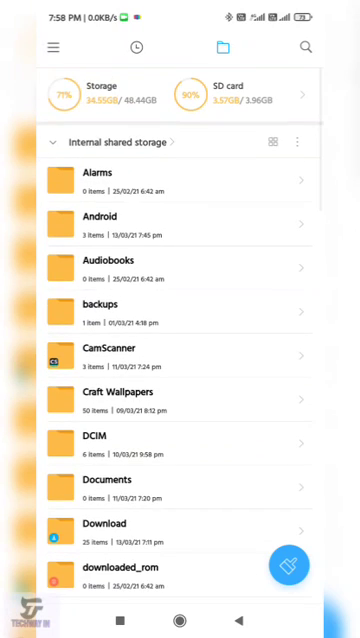
{"action": "scroll", "scroll_direction": "down", "scroll_amount": 3}
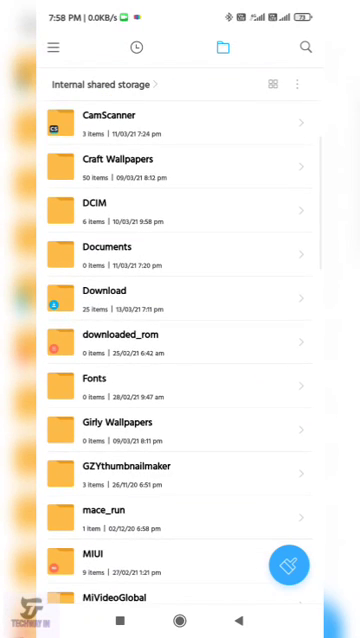
{"action": "scroll", "scroll_direction": "down", "scroll_amount": 3}
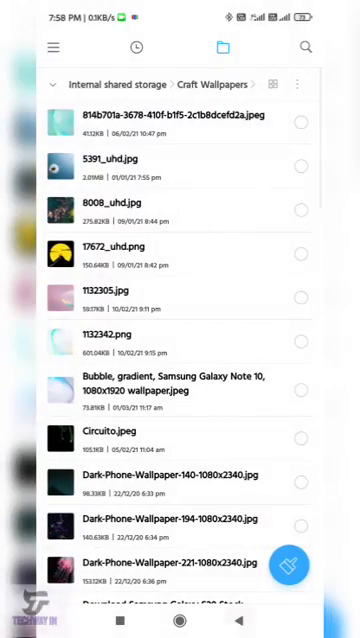
{"action": "key", "text": "home"}
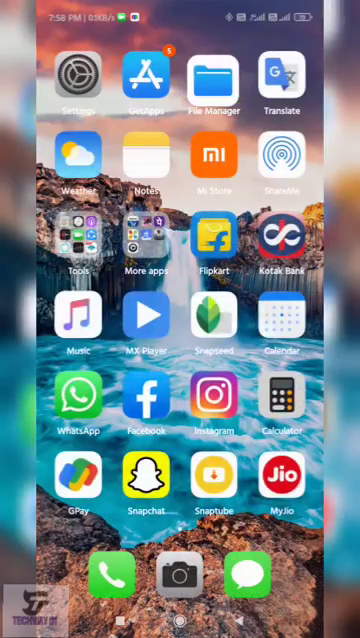
Find ZArchiver in the Play Store and launch the installed app.
{"action": "scroll", "scroll_direction": "left", "scroll_amount": 3}
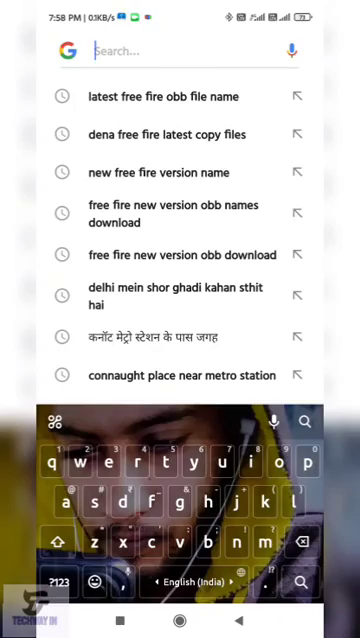
{"action": "key", "text": "home"}
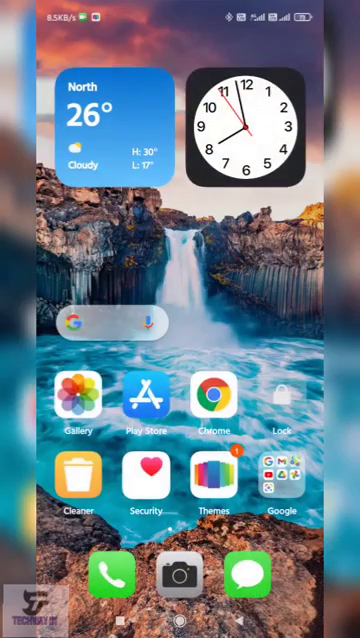
{"action": "left_click", "coordinate": [146, 400]}
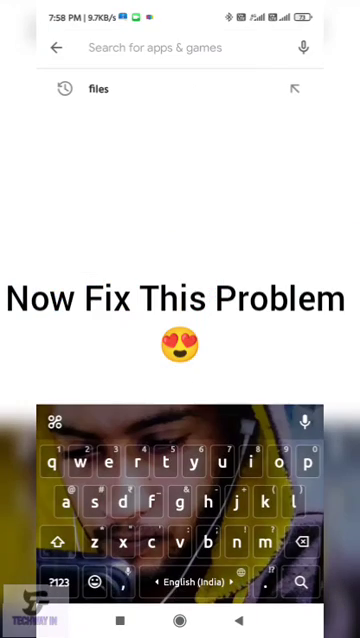
{"action": "type", "text": "z"}
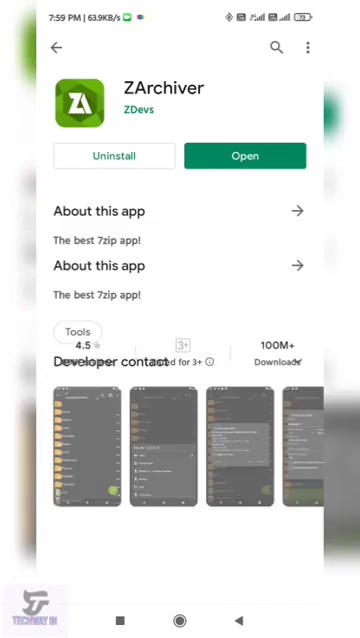
{"action": "scroll", "scroll_direction": "down", "scroll_amount": 3}
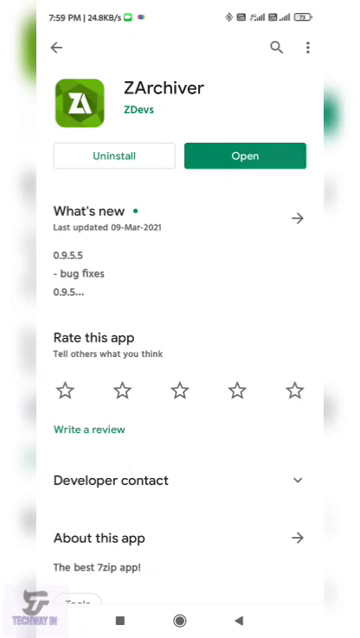
{"action": "left_click", "coordinate": [245, 156]}
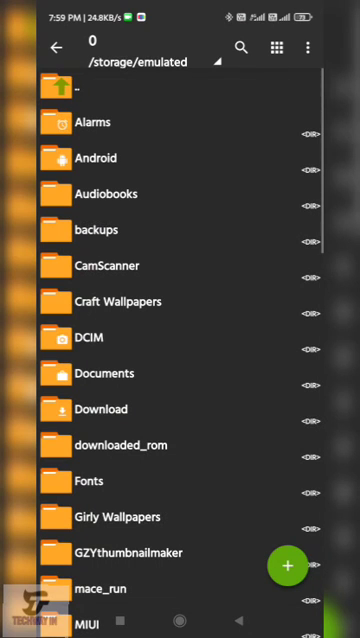
{"action": "left_click", "coordinate": [93, 158]}
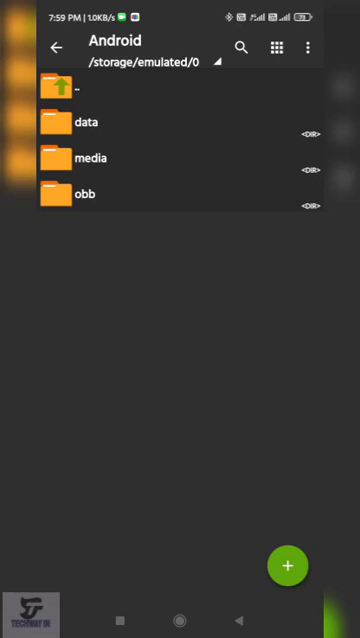
{"action": "left_click", "coordinate": [55, 84]}
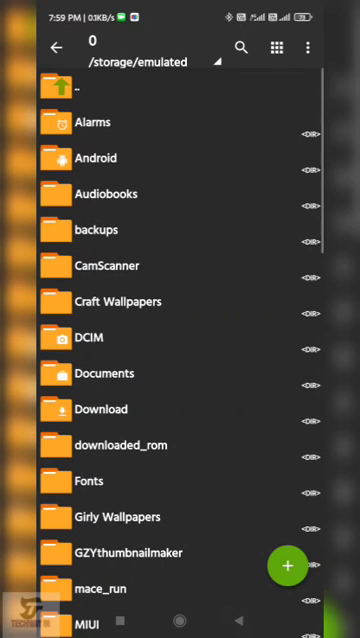
{"action": "scroll", "scroll_direction": "down", "scroll_amount": 3}
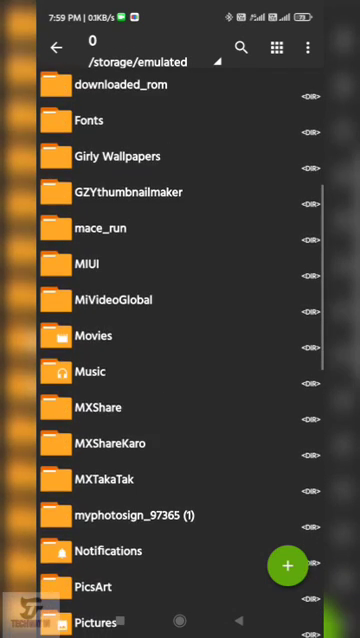
{"action": "scroll", "scroll_direction": "down", "scroll_amount": 3}
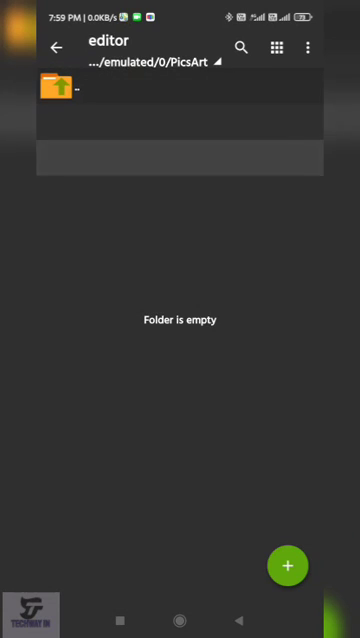
{"action": "left_click", "coordinate": [57, 89]}
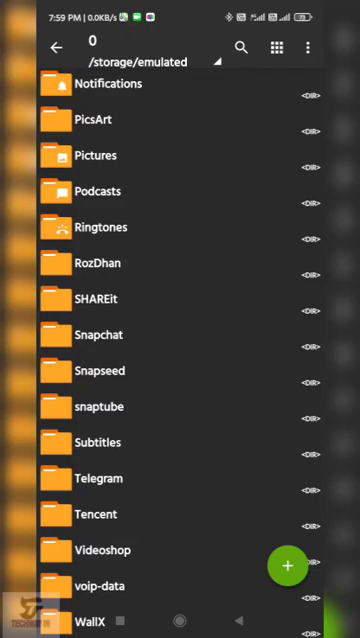
Open the Snapchat folder, then scroll the storage list down to the Pictures folder.
{"action": "left_click", "coordinate": [97, 334]}
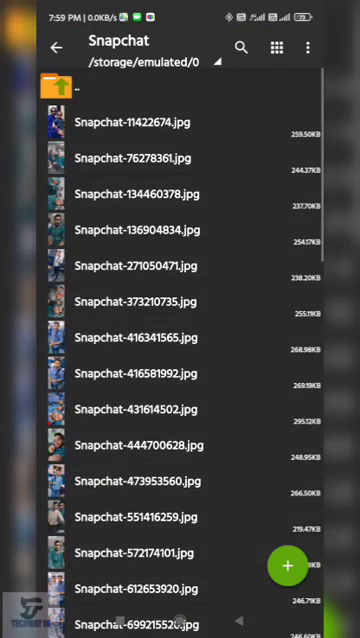
{"action": "scroll", "scroll_direction": "down", "scroll_amount": 3}
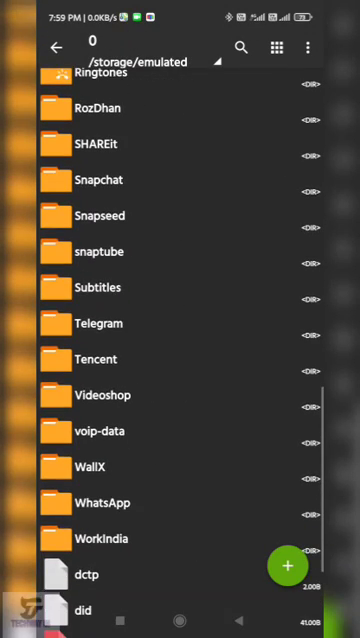
{"action": "scroll", "scroll_direction": "down", "scroll_amount": 3}
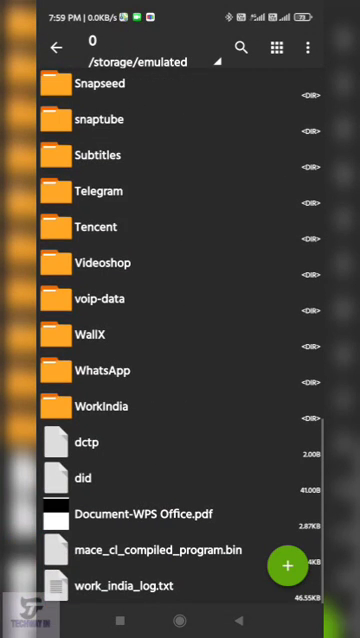
{"action": "scroll", "scroll_direction": "up", "scroll_amount": 3}
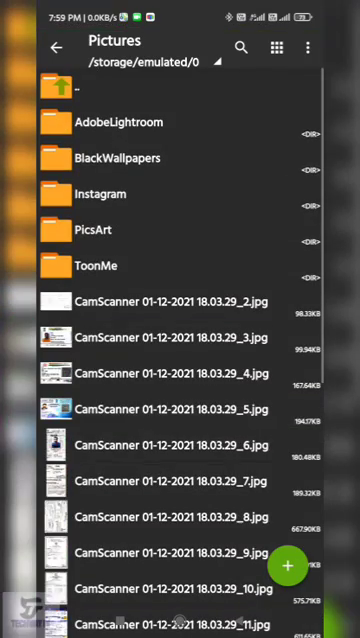
{"action": "scroll", "scroll_direction": "down", "scroll_amount": 3}
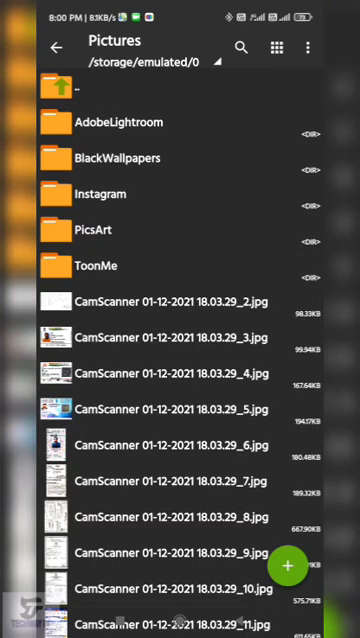
Copy the Pictures folder for pasting and navigate back up out of Instagram.
{"action": "left_click", "coordinate": [90, 194]}
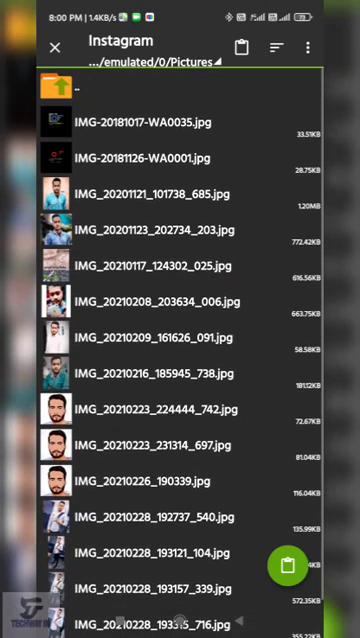
{"action": "left_click", "coordinate": [55, 84]}
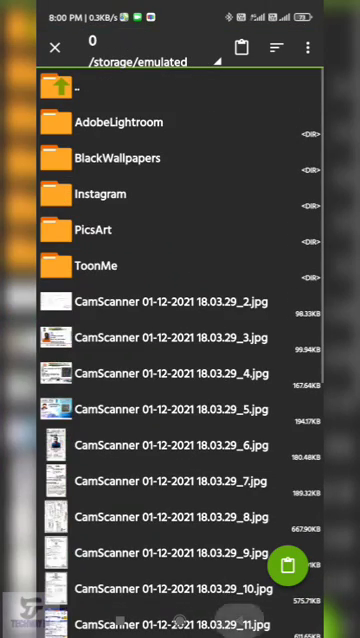